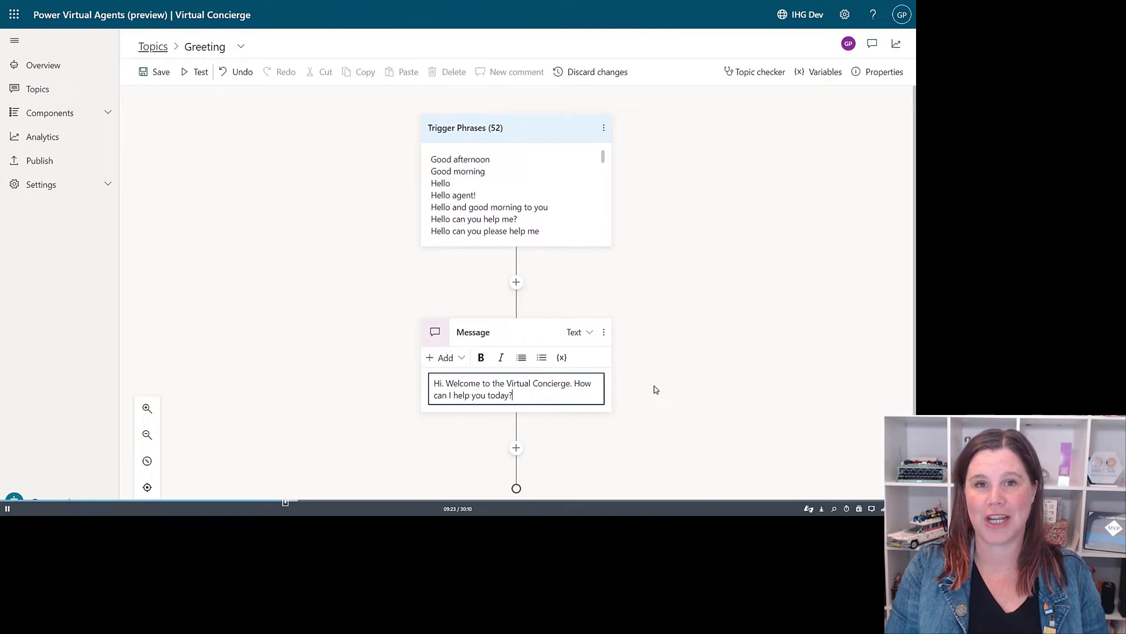
Attach the Holiday Inn Club Vacations logo to the Greeting message via its image URL.
click(445, 357)
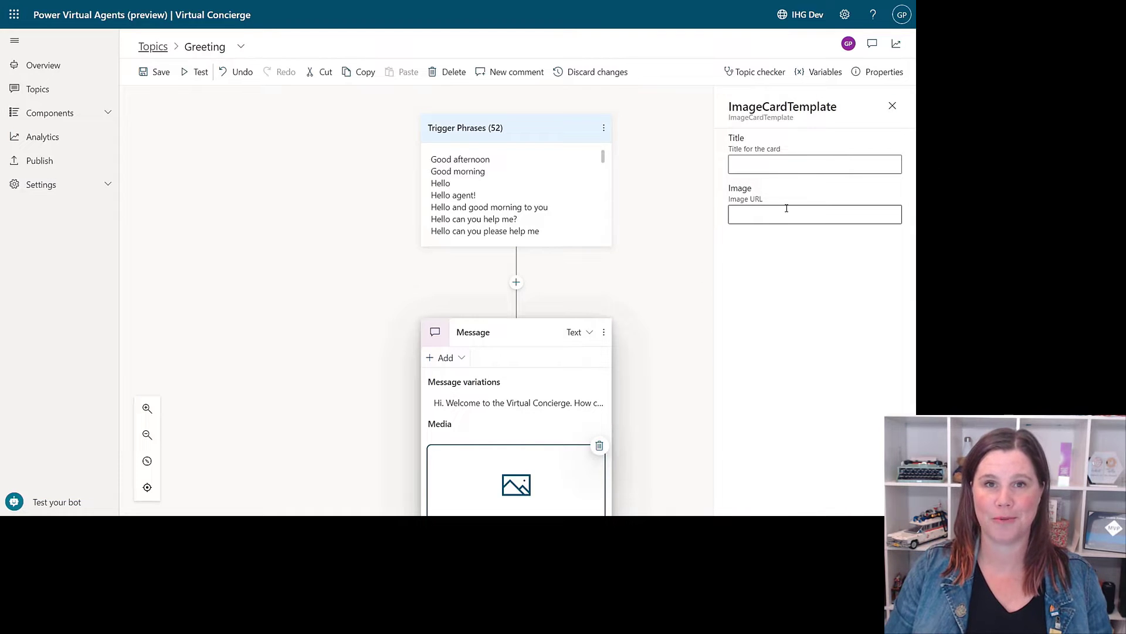
text(&disable=upscale&quality=100&height=300)
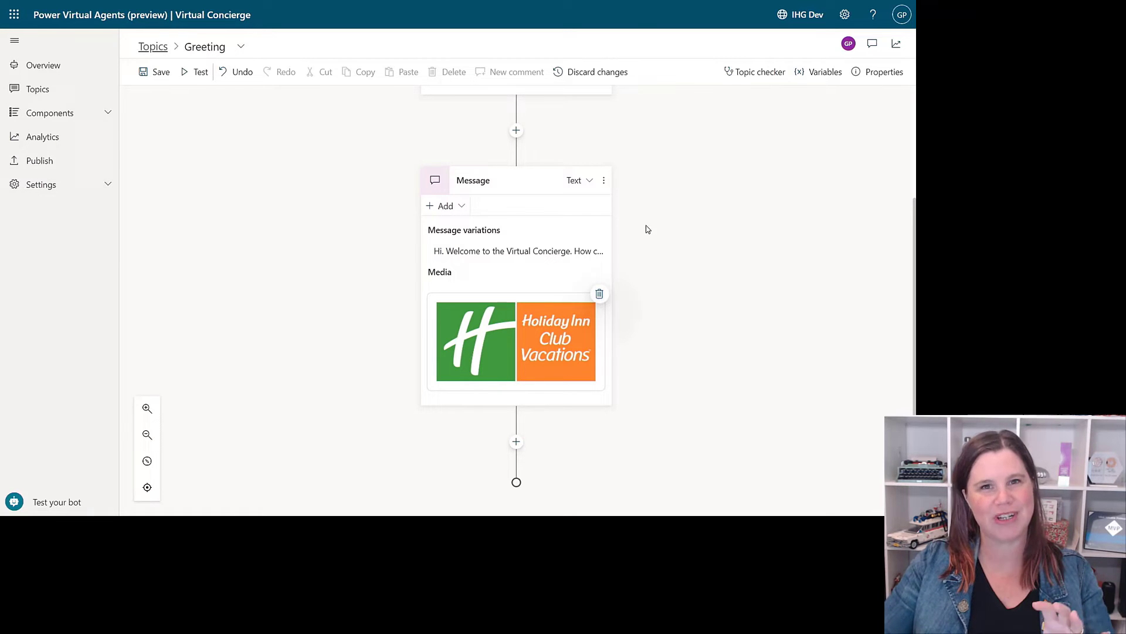
Add two quick replies to the Greeting message: Extend my stay and Housekeeping.
click(444, 205)
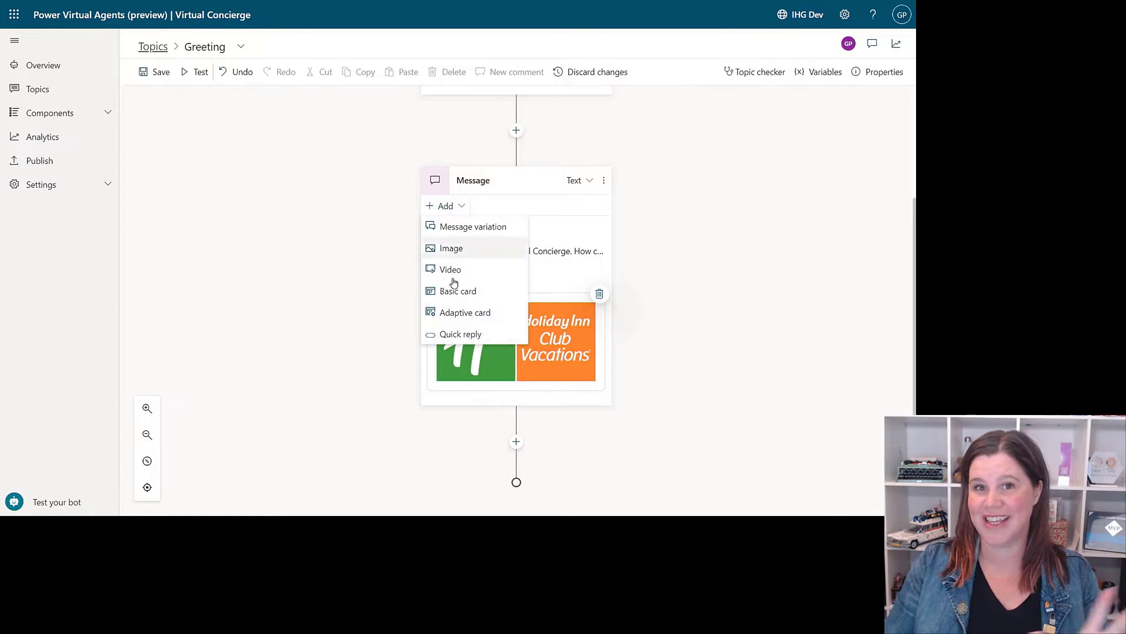
click(461, 333)
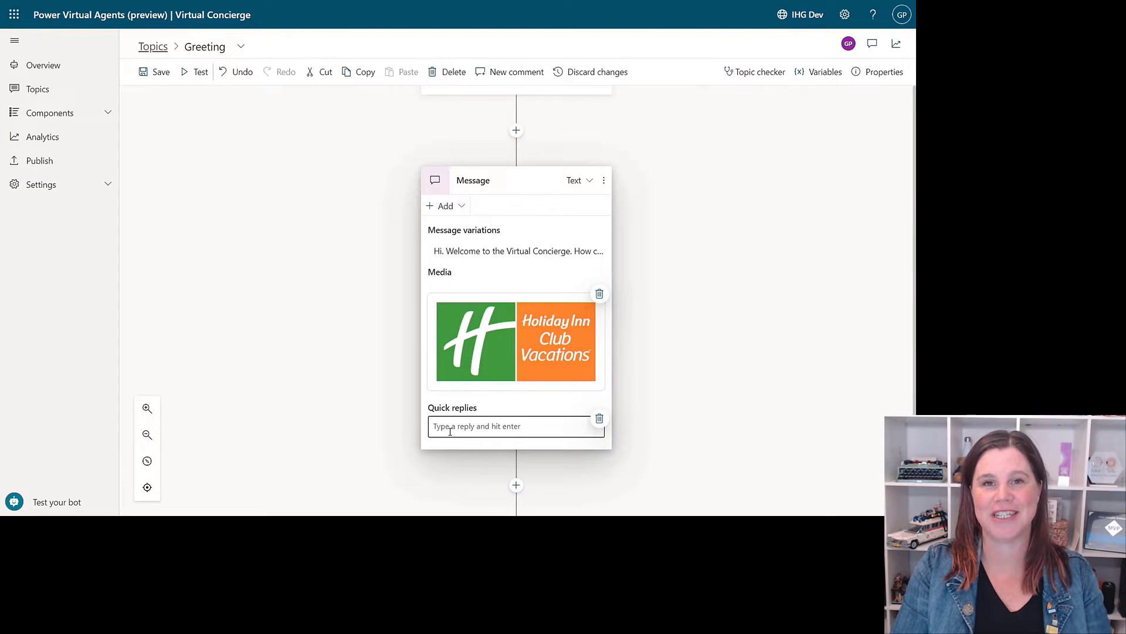
text(Extend my stay)
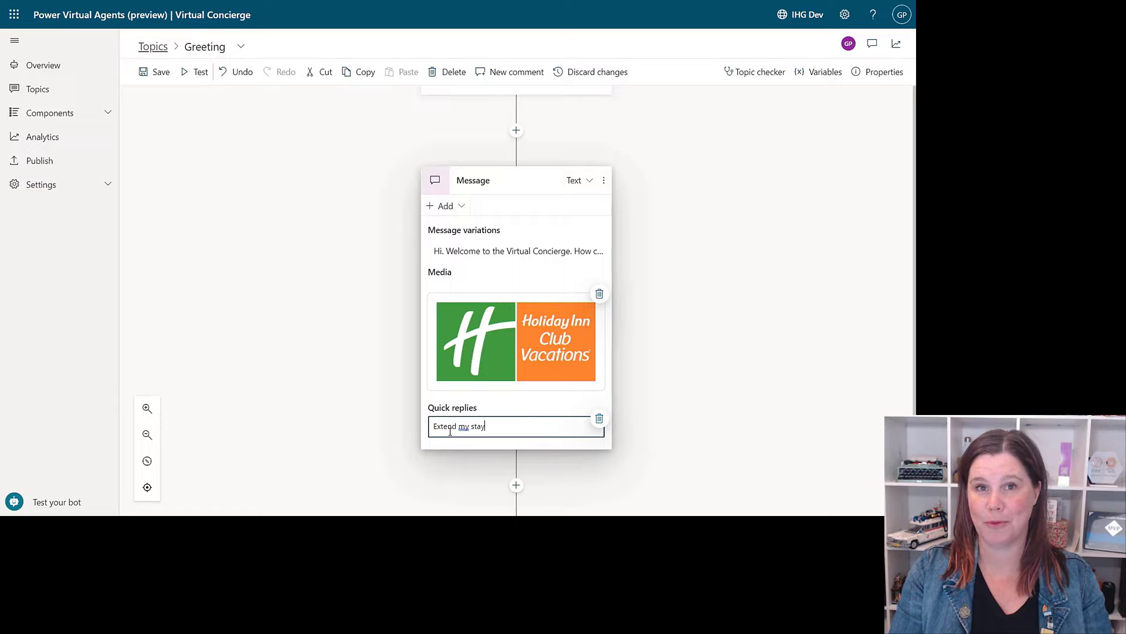
text(Housekeep)
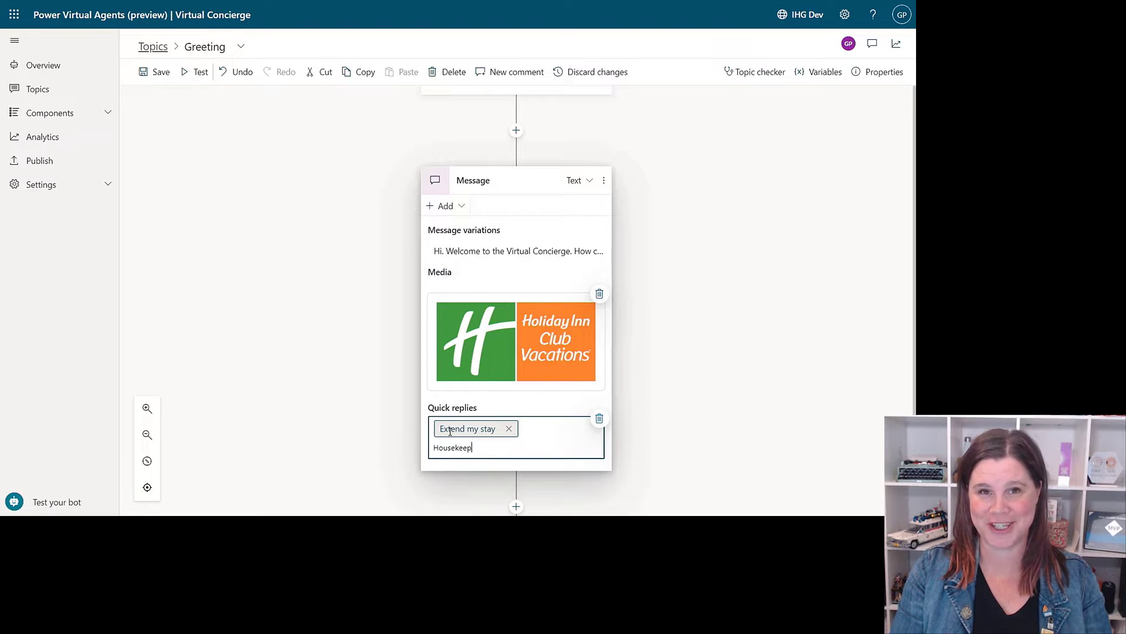
key(Enter)
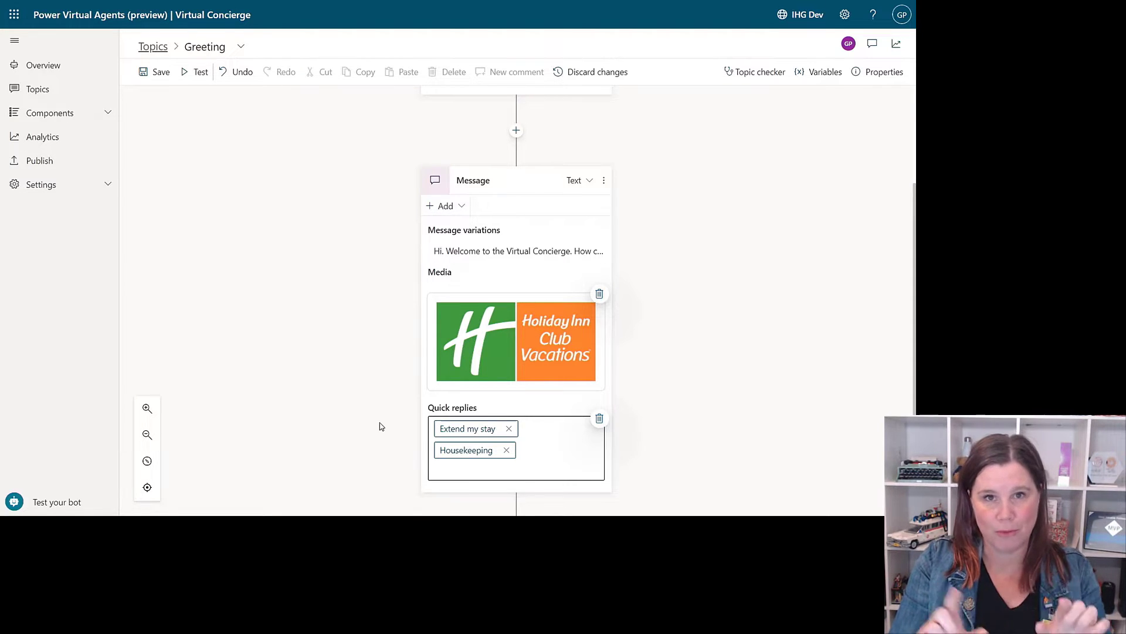
mouse_move(388, 418)
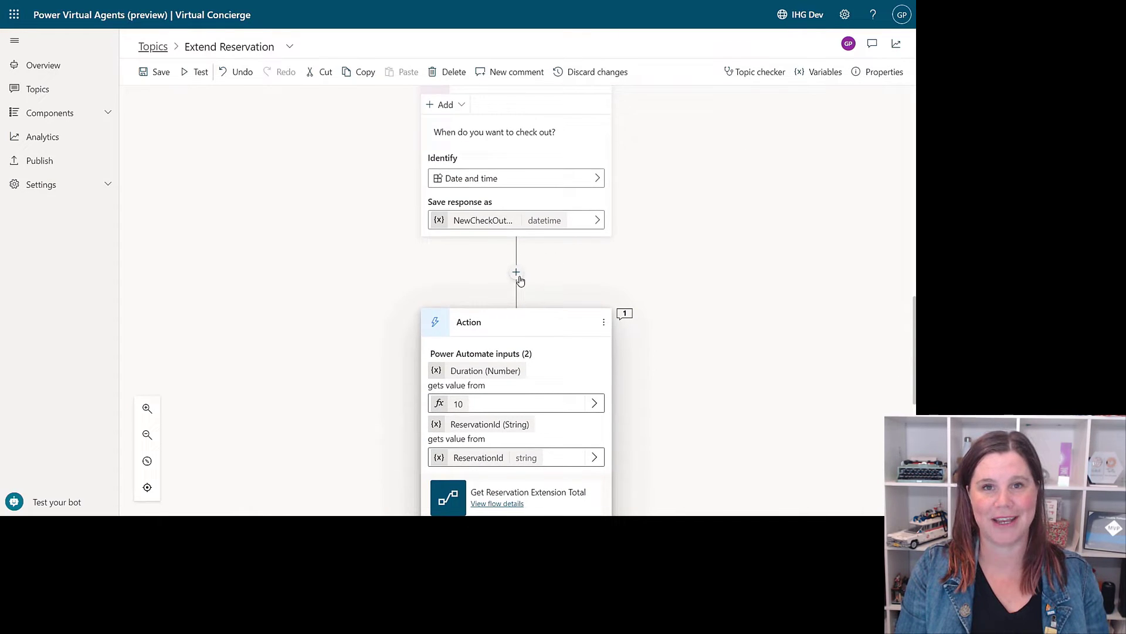
Insert a Set Variable Value step for Durations before the Action node.
click(515, 272)
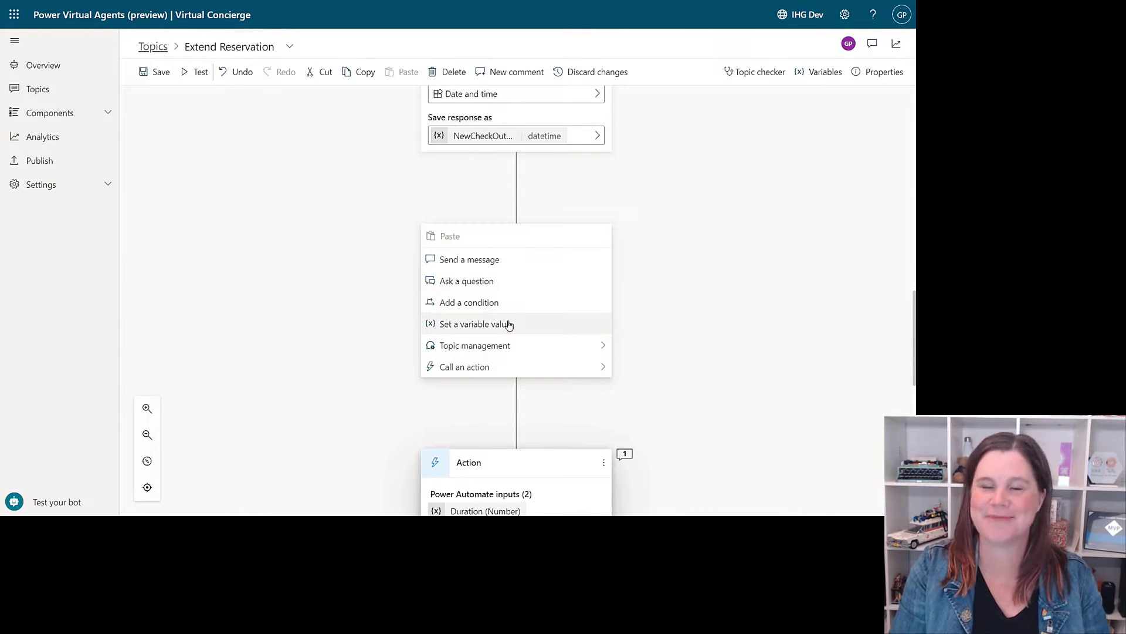
click(474, 324)
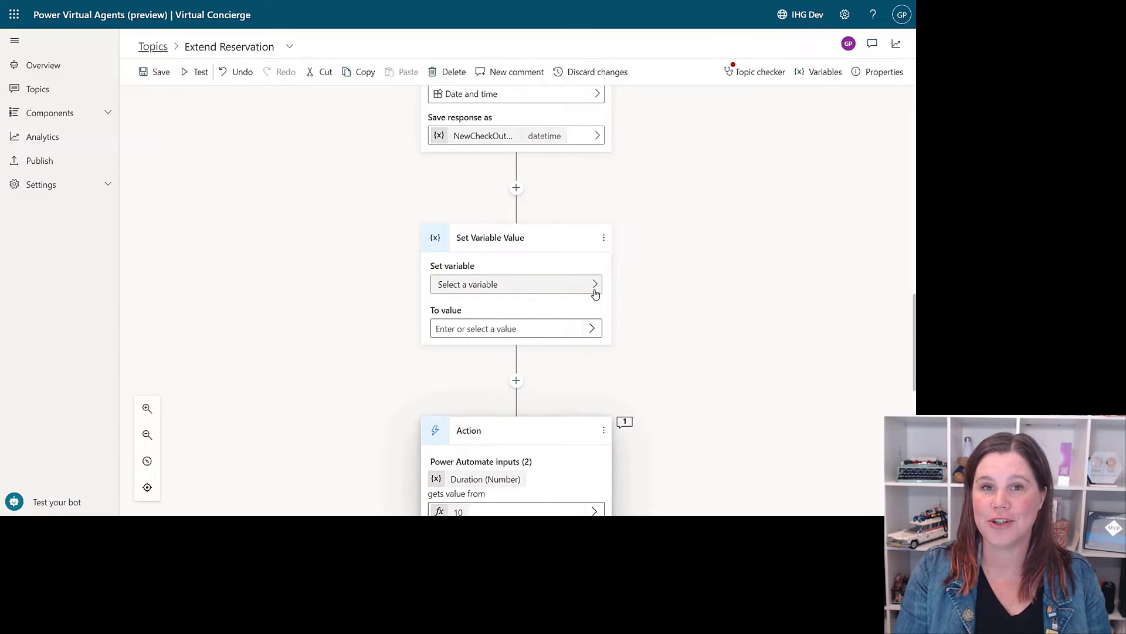
click(516, 283)
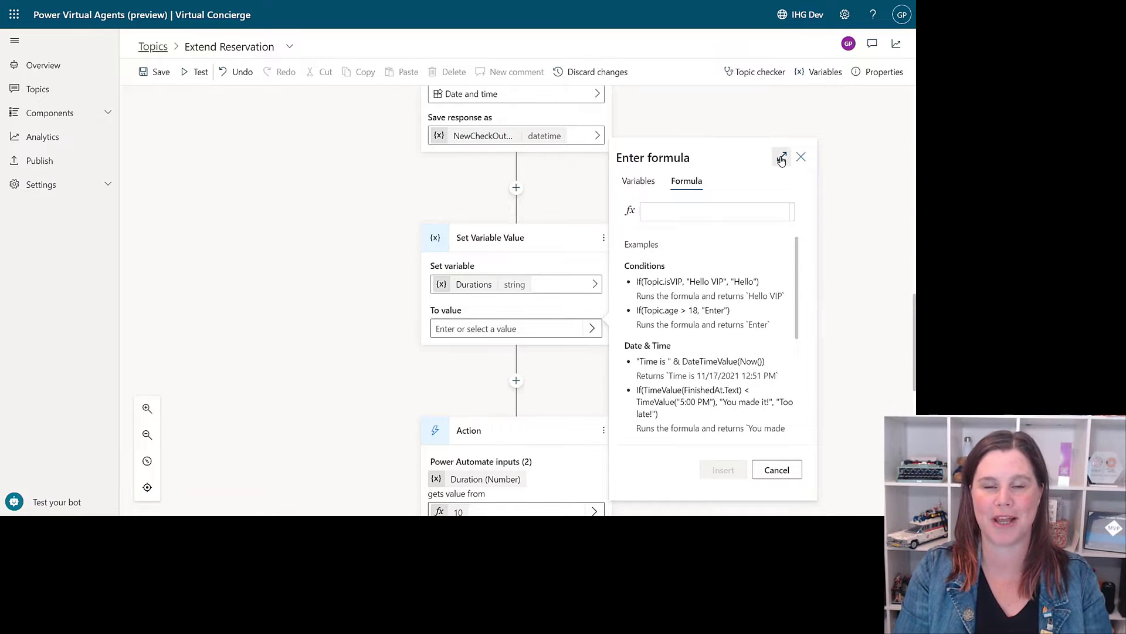
Start the Durations formula DateDiff(Topic. in the expanded formula editor.
click(782, 157)
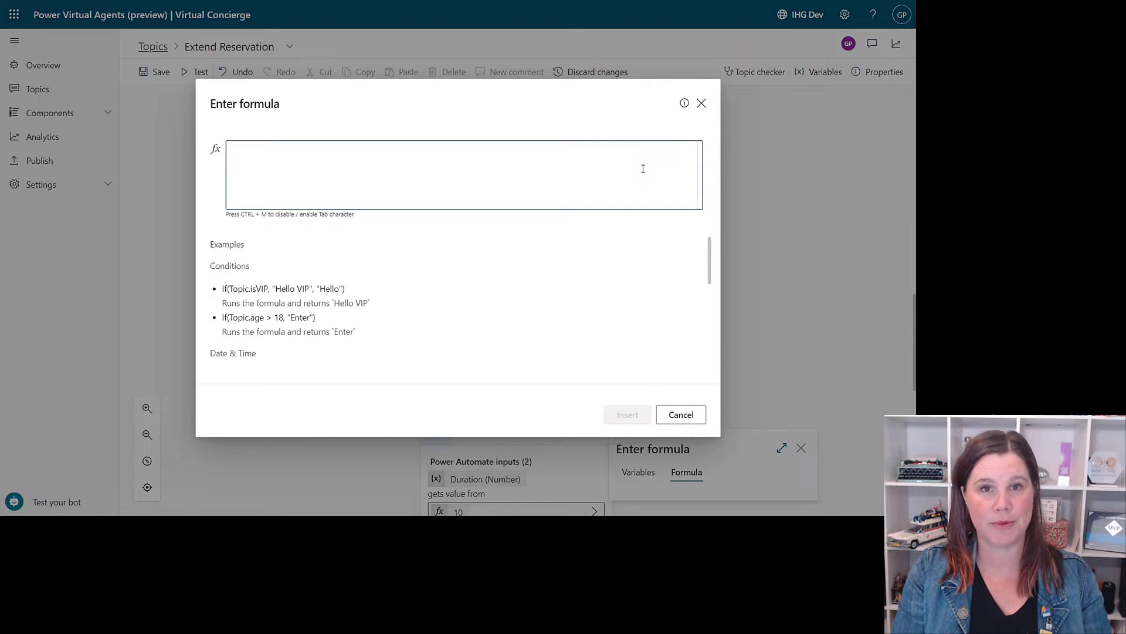
text(DateDiff)
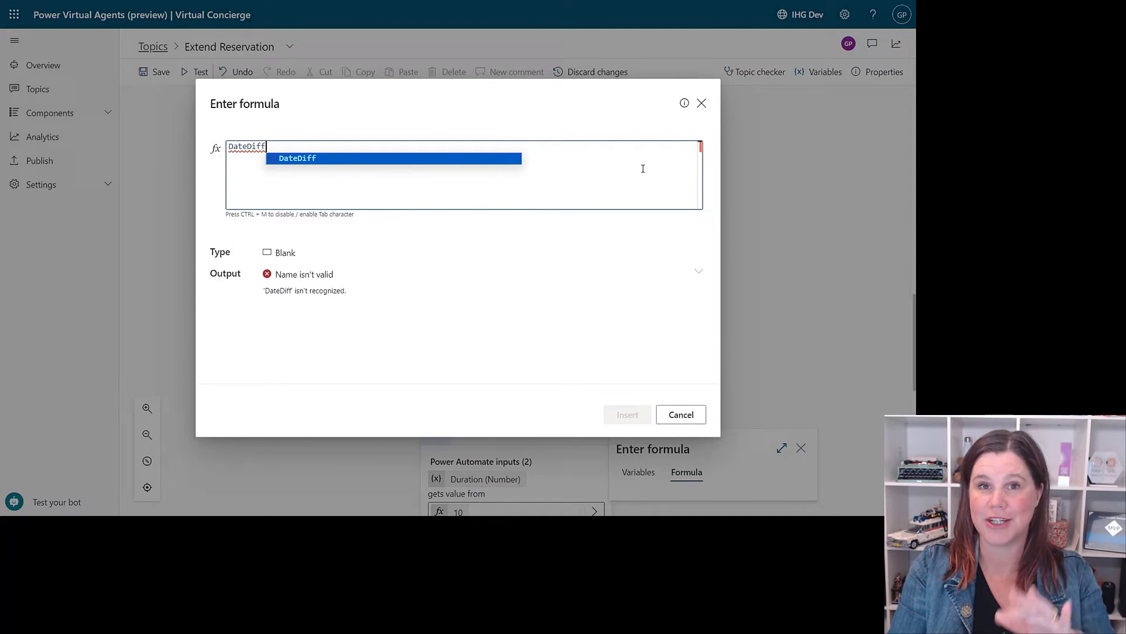
text(()
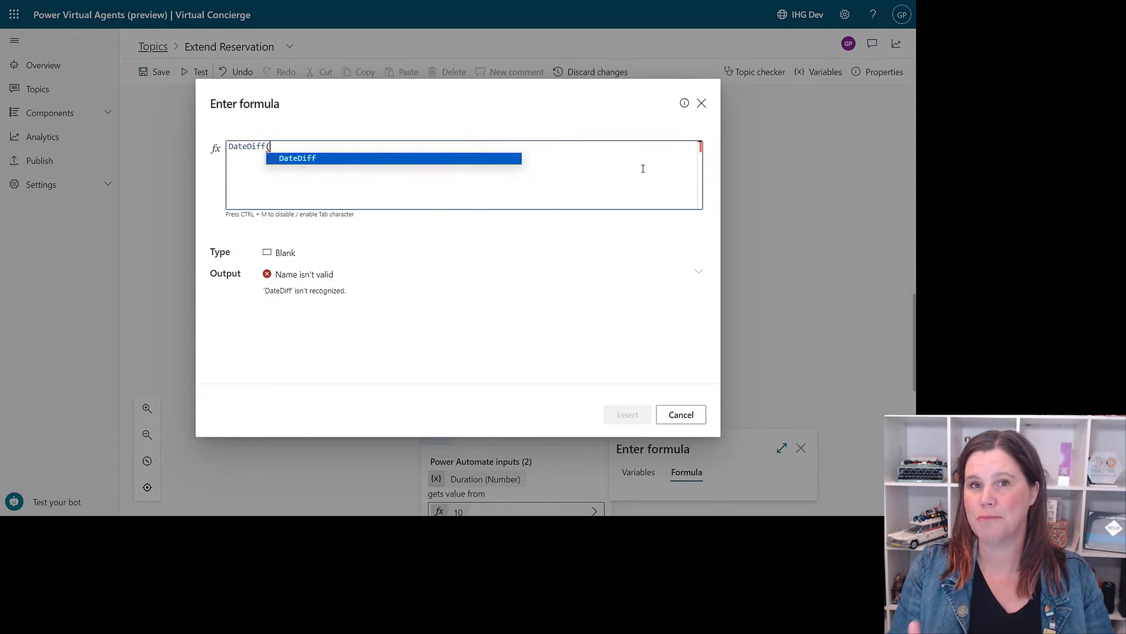
text(Topic.)
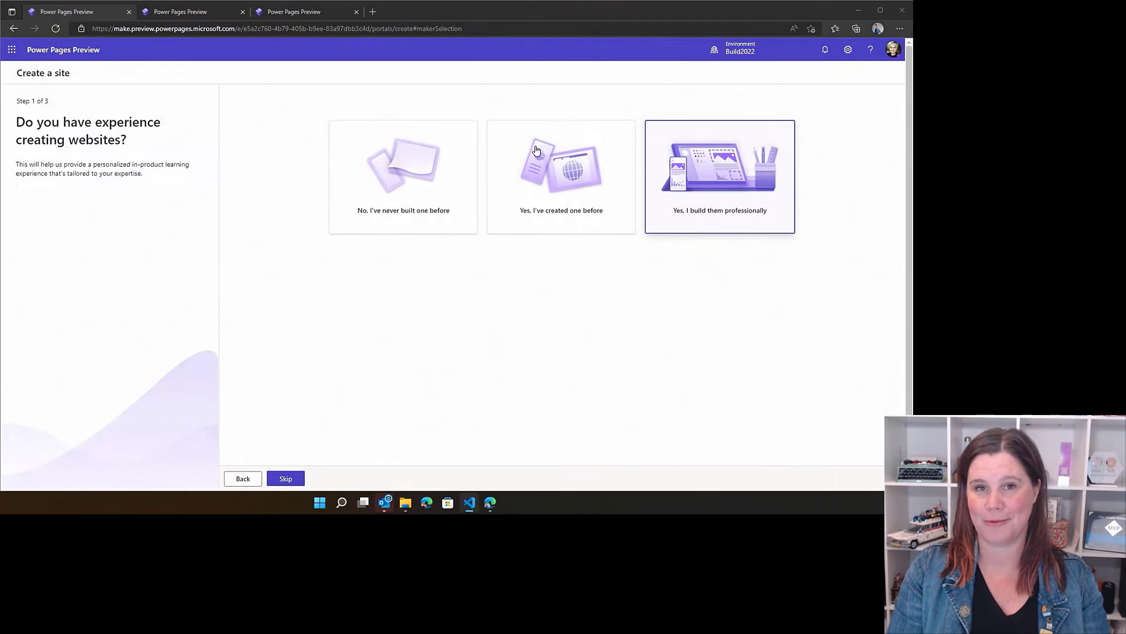
Browse the Power Pages templates and training videos, then return to the Lumen site in the studio.
click(190, 12)
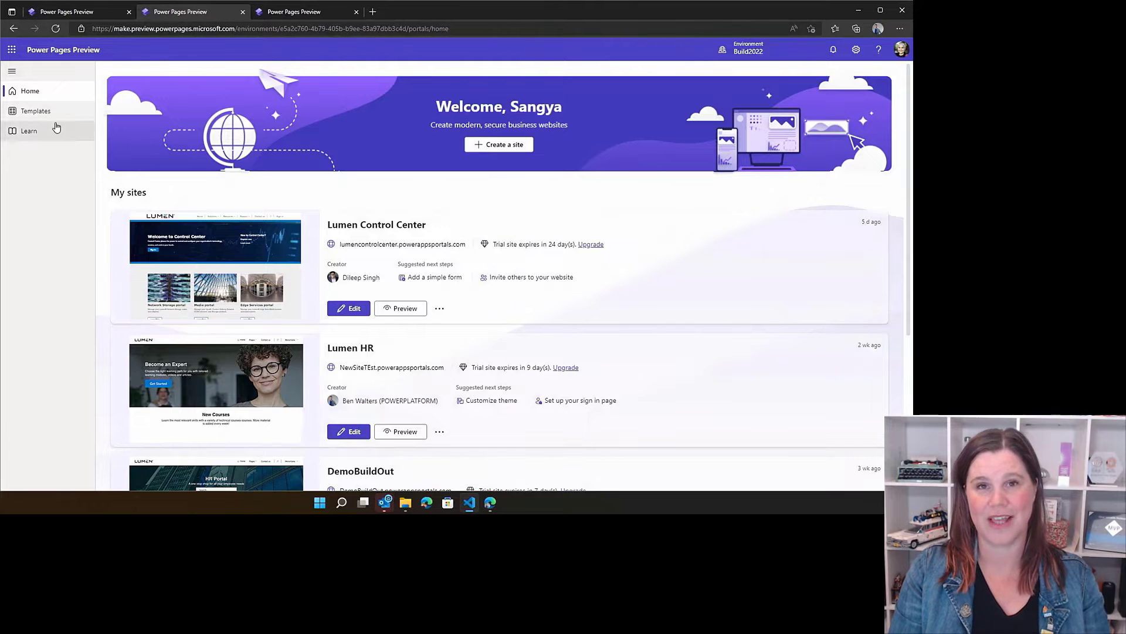
click(35, 111)
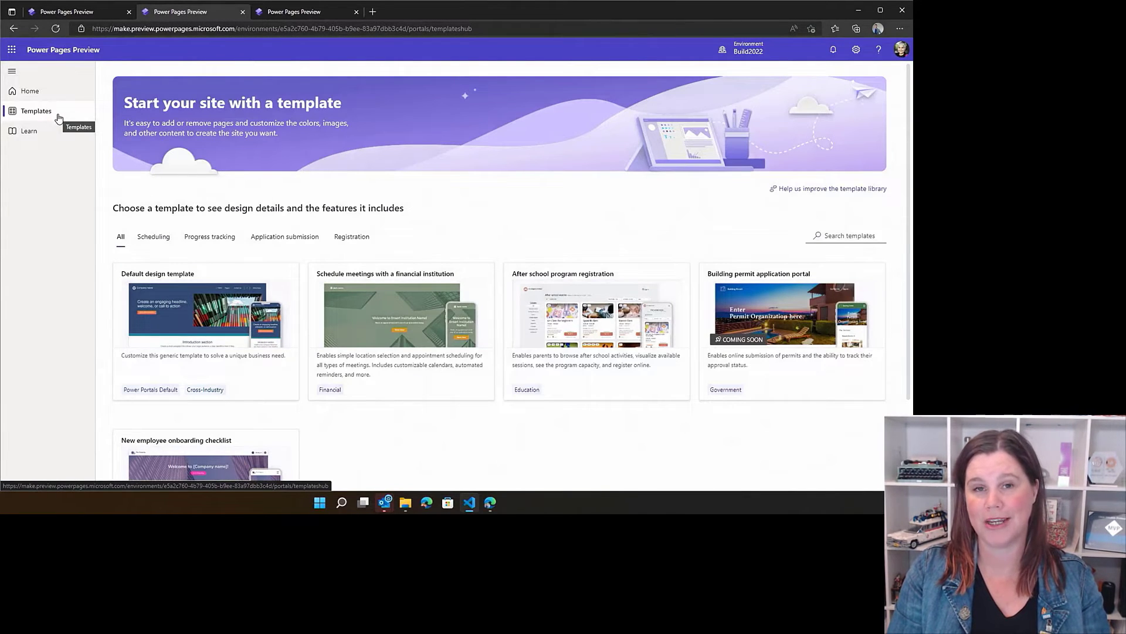
mouse_move(47, 129)
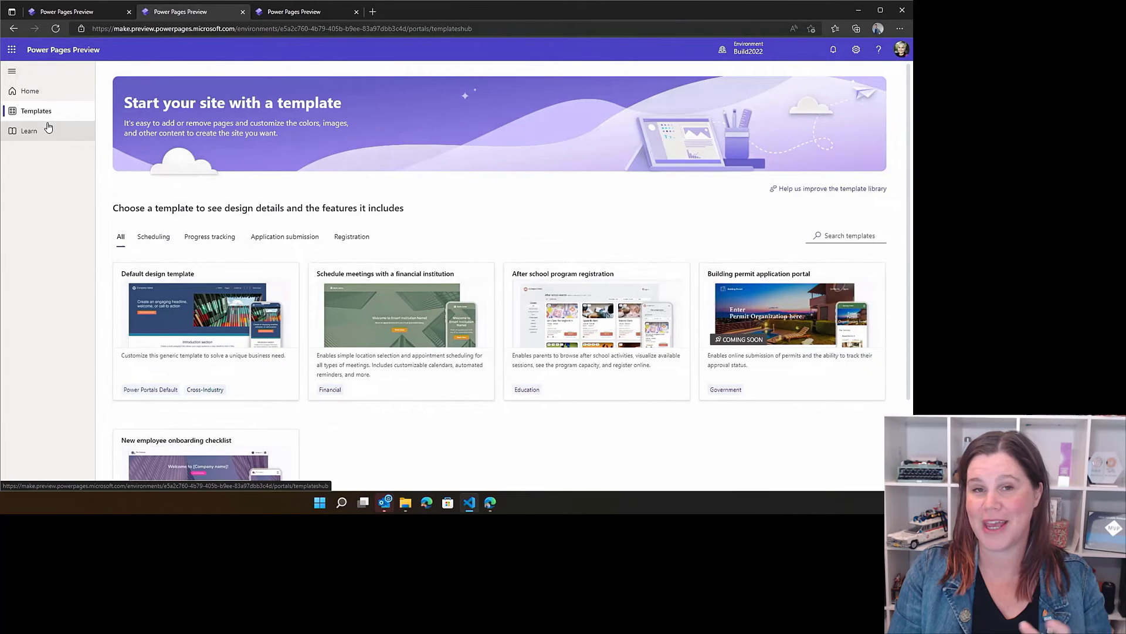
click(29, 131)
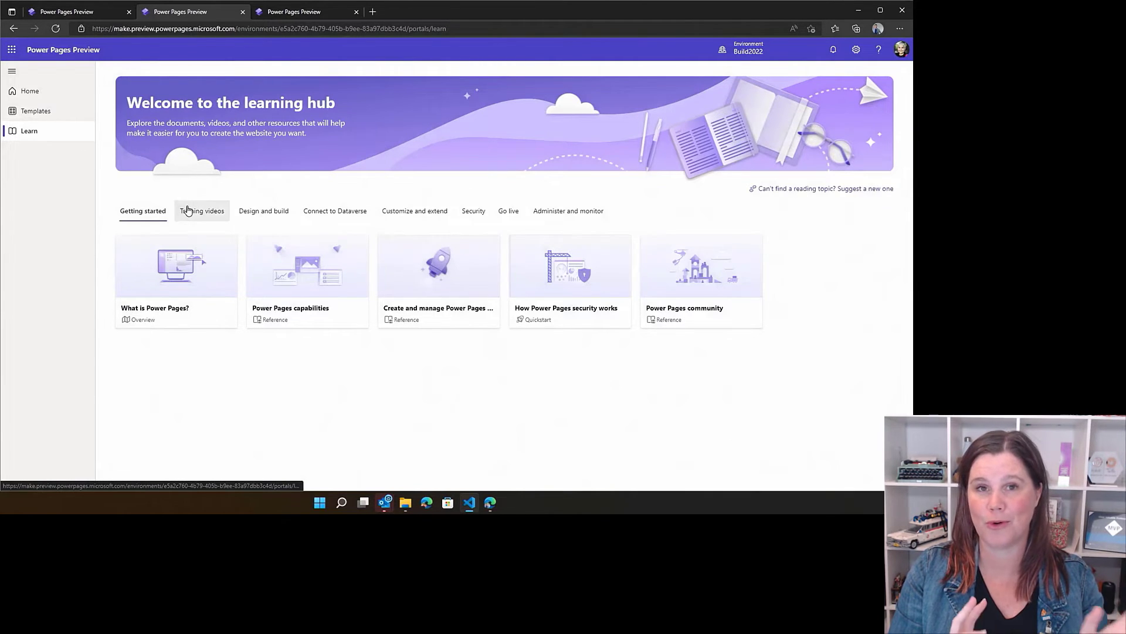
click(201, 211)
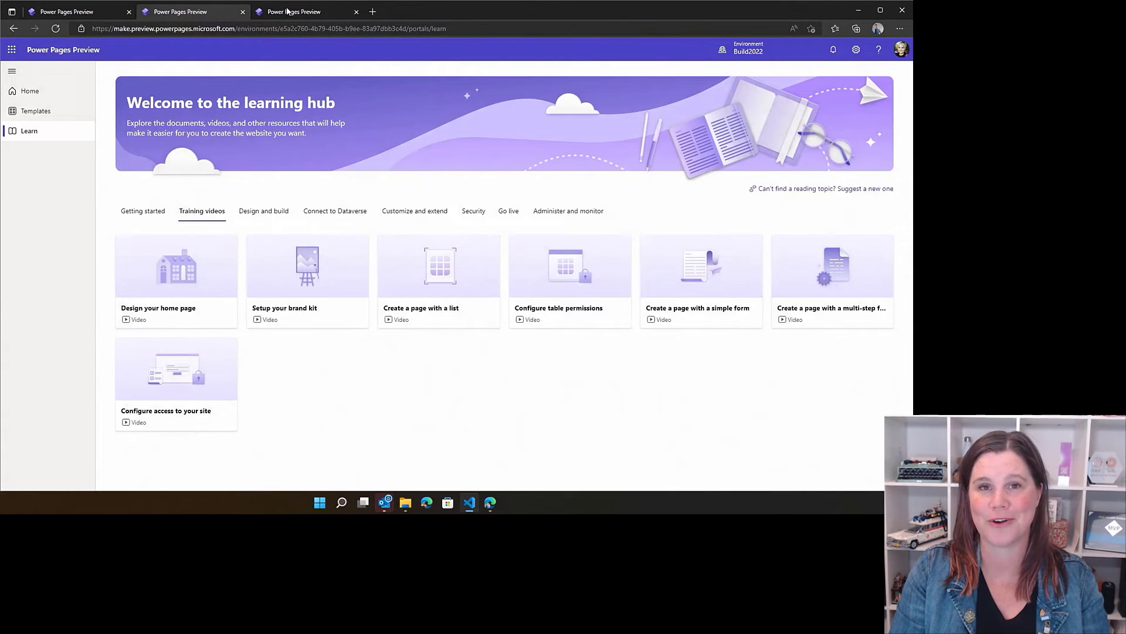
click(294, 12)
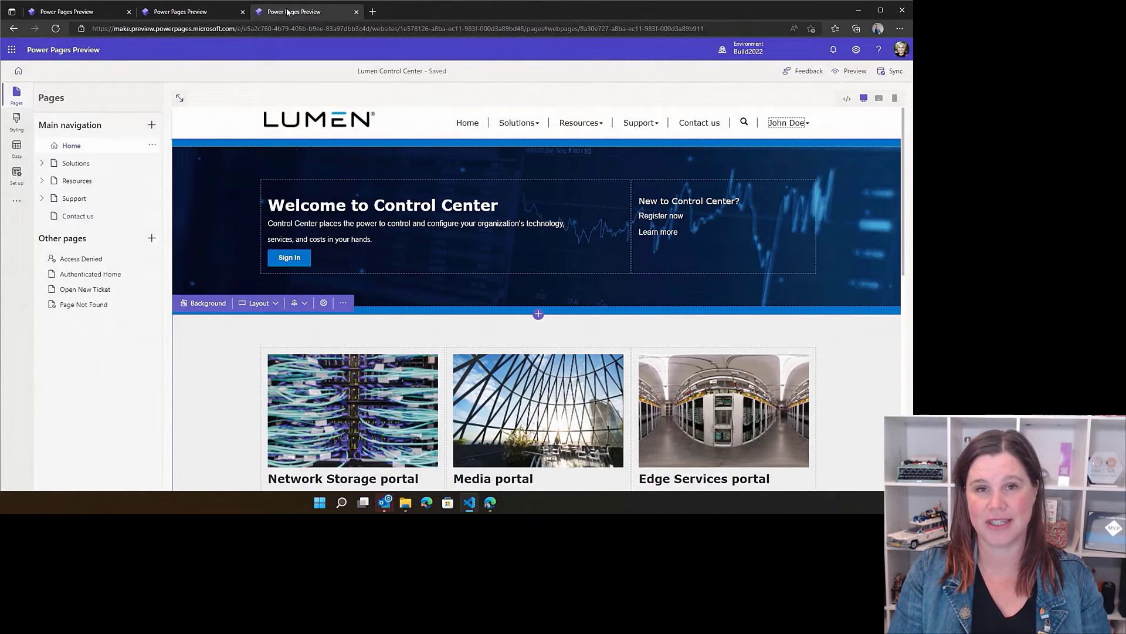
Select the hero text, then reveal the Ticket List subpage under Support.
click(537, 314)
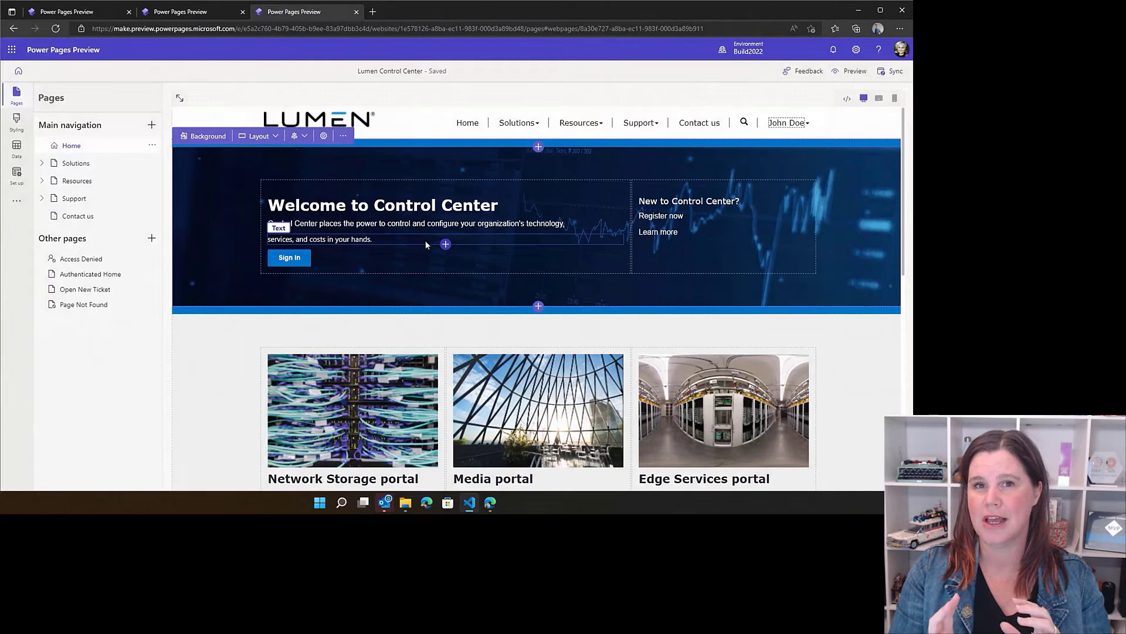
click(445, 244)
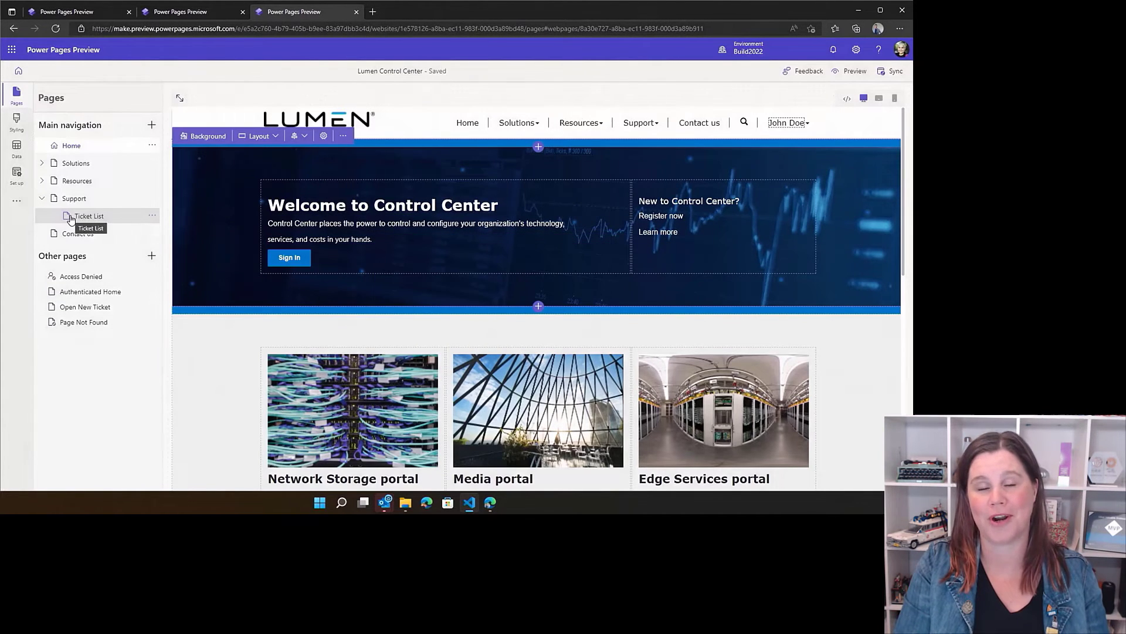
click(90, 215)
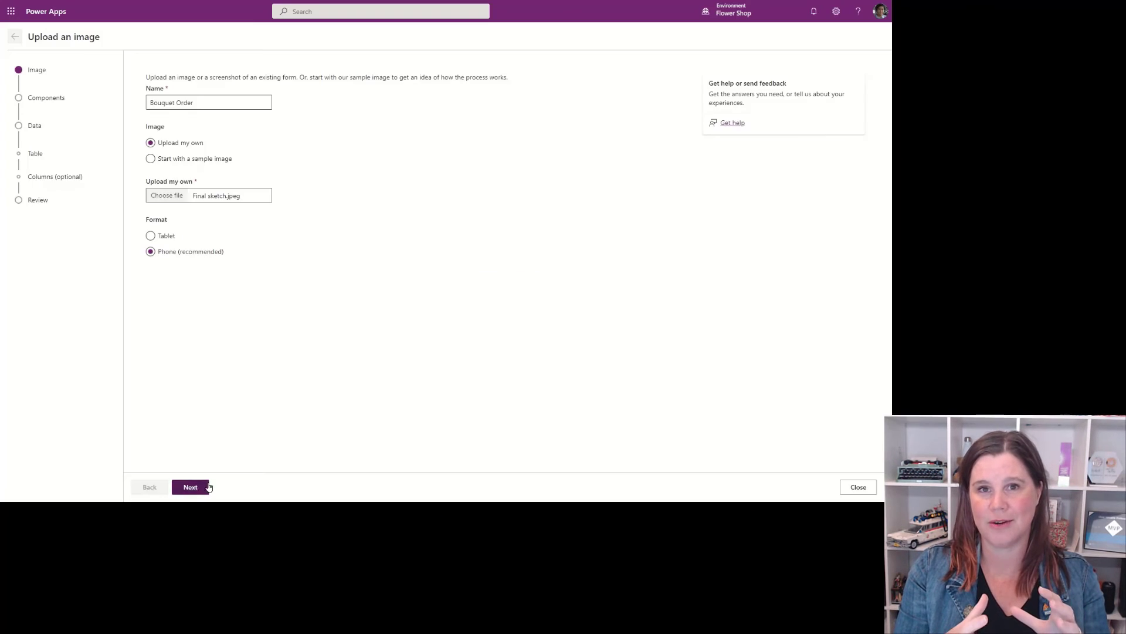
Advance the Bouquet Order image-to-app wizard to its next step.
click(190, 486)
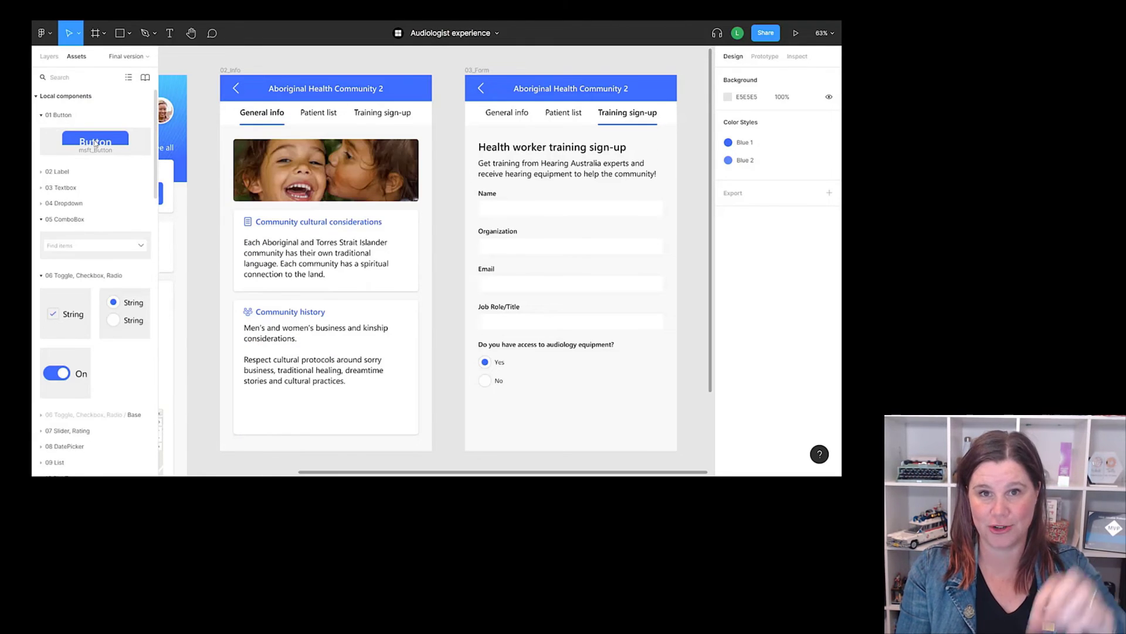
Place a Button component below the audiology equipment question on the 03_Form frame and select it.
drag(95, 141, 314, 310)
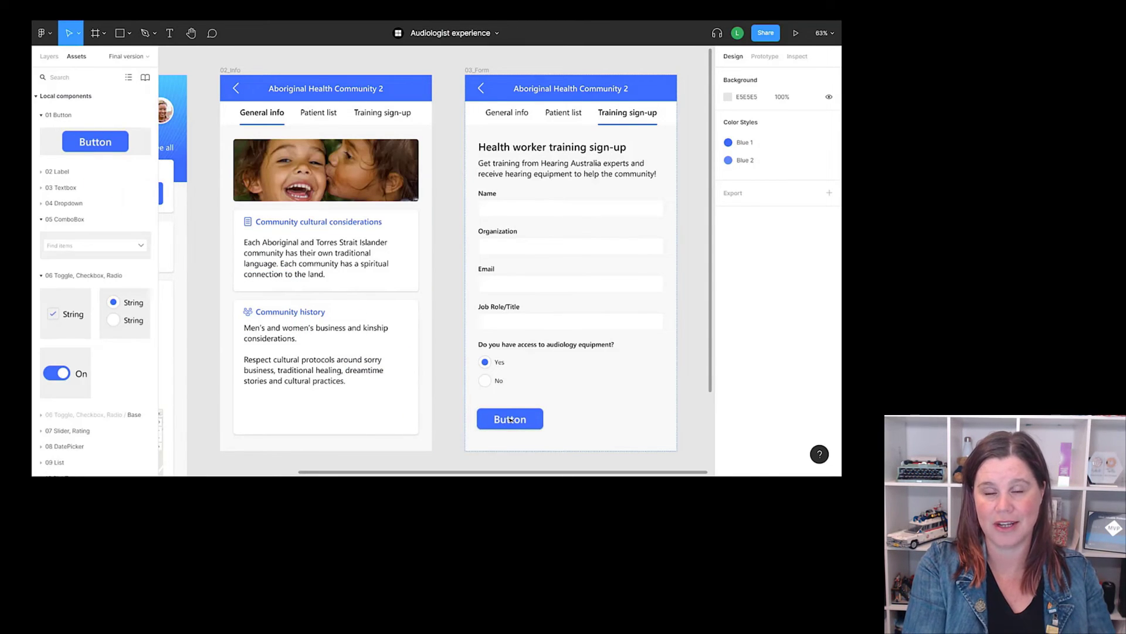
click(510, 419)
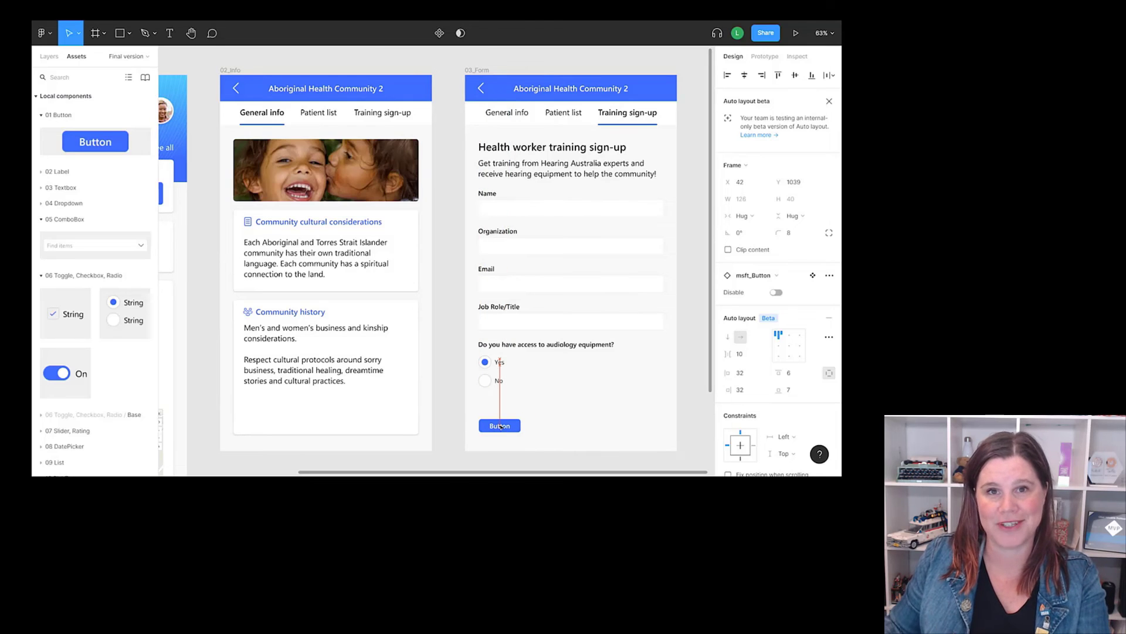
click(499, 425)
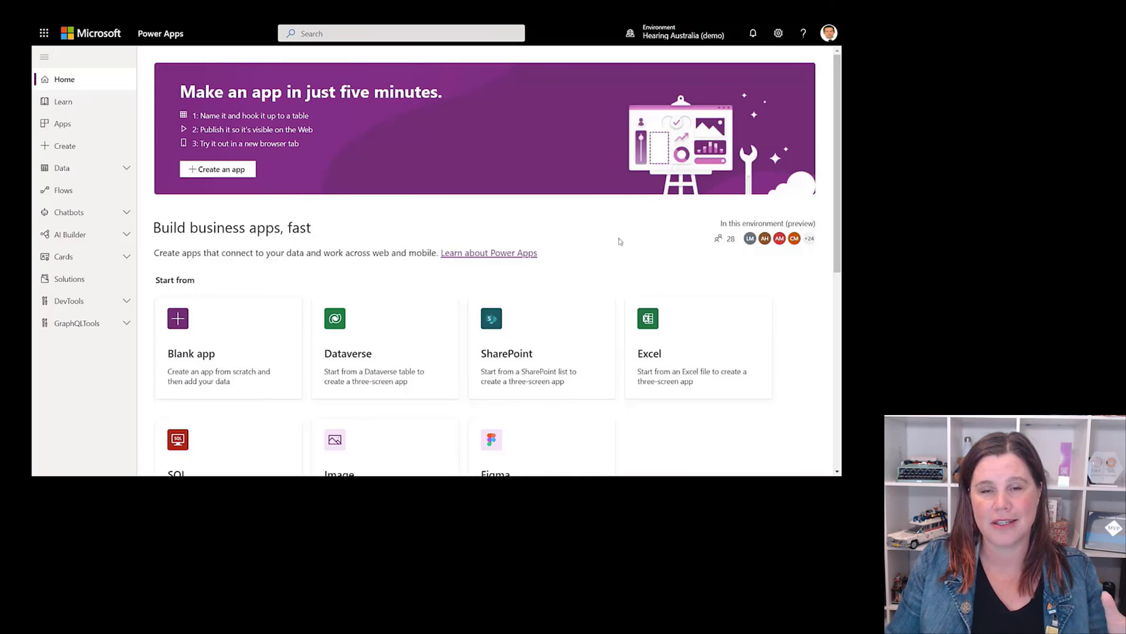
Create the New Hearing Australia canvas app from the Figma design on the Home page.
scroll(down, 3)
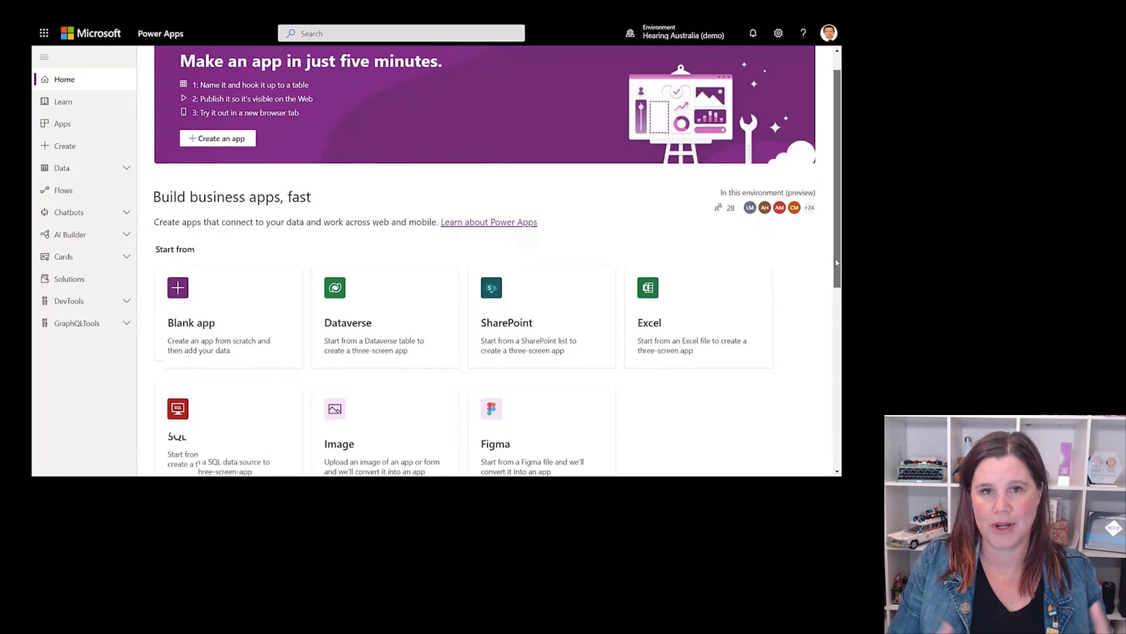
scroll(down, 3)
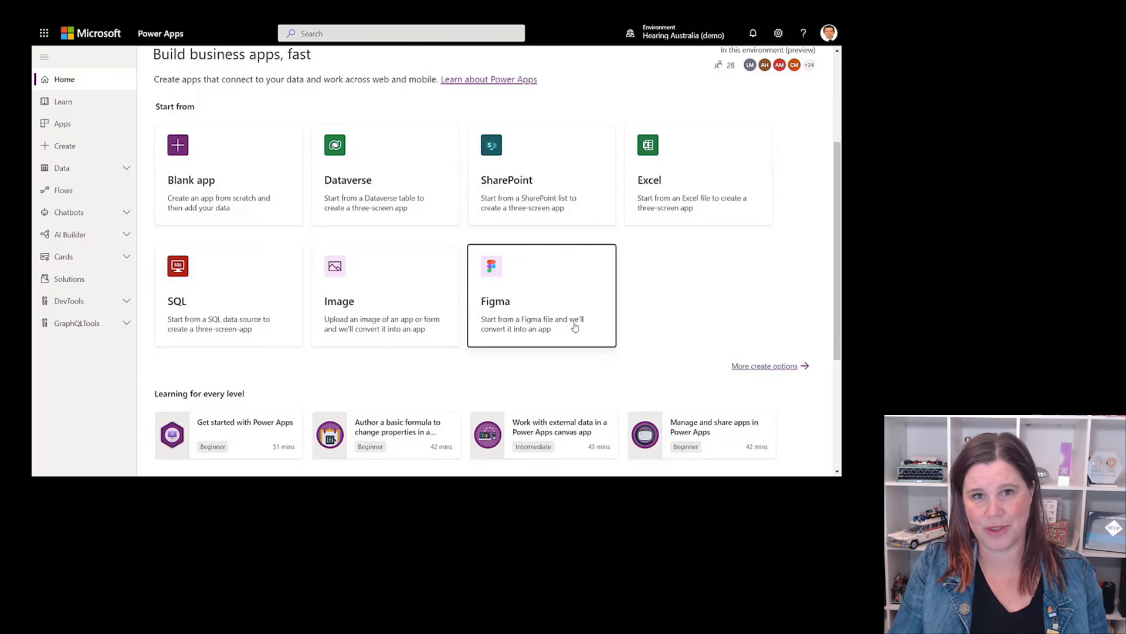
click(541, 295)
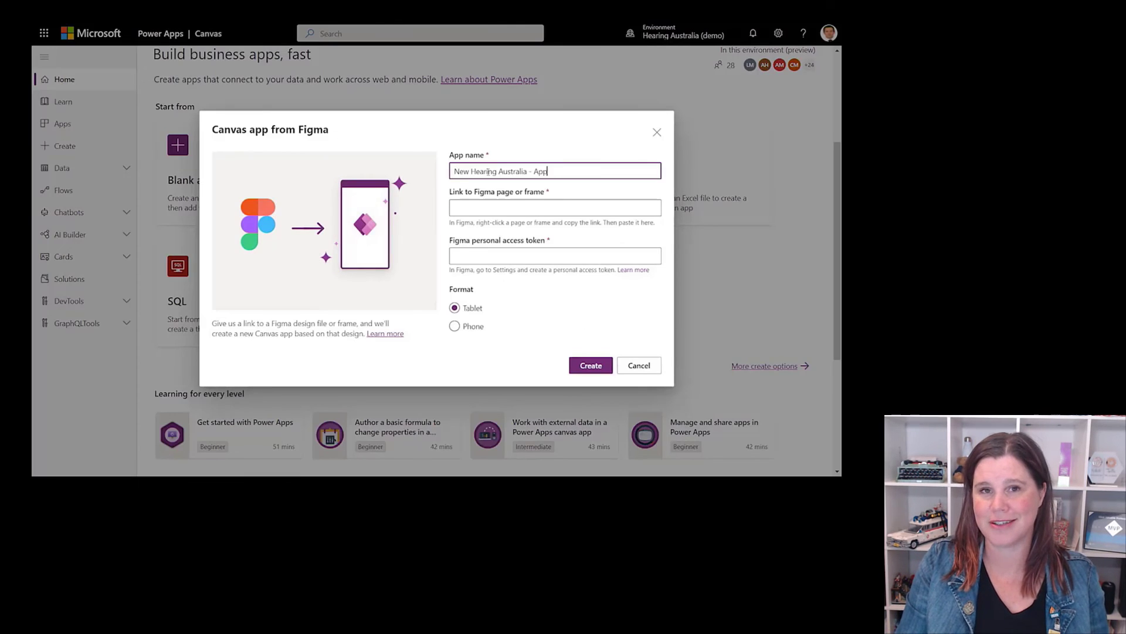
click(591, 365)
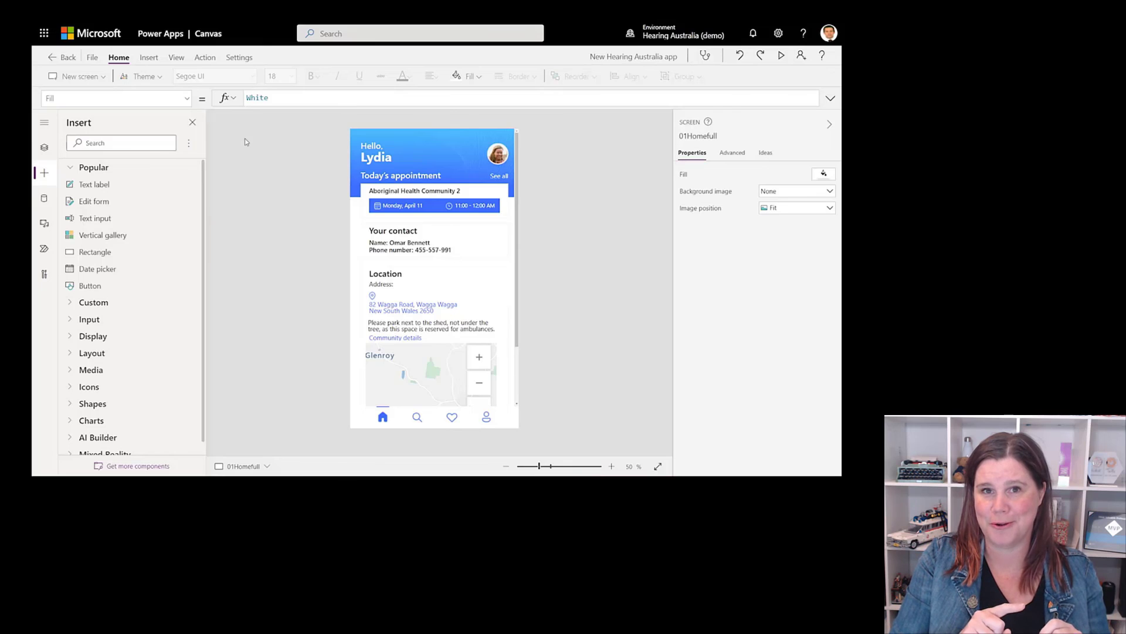
mouse_move(269, 169)
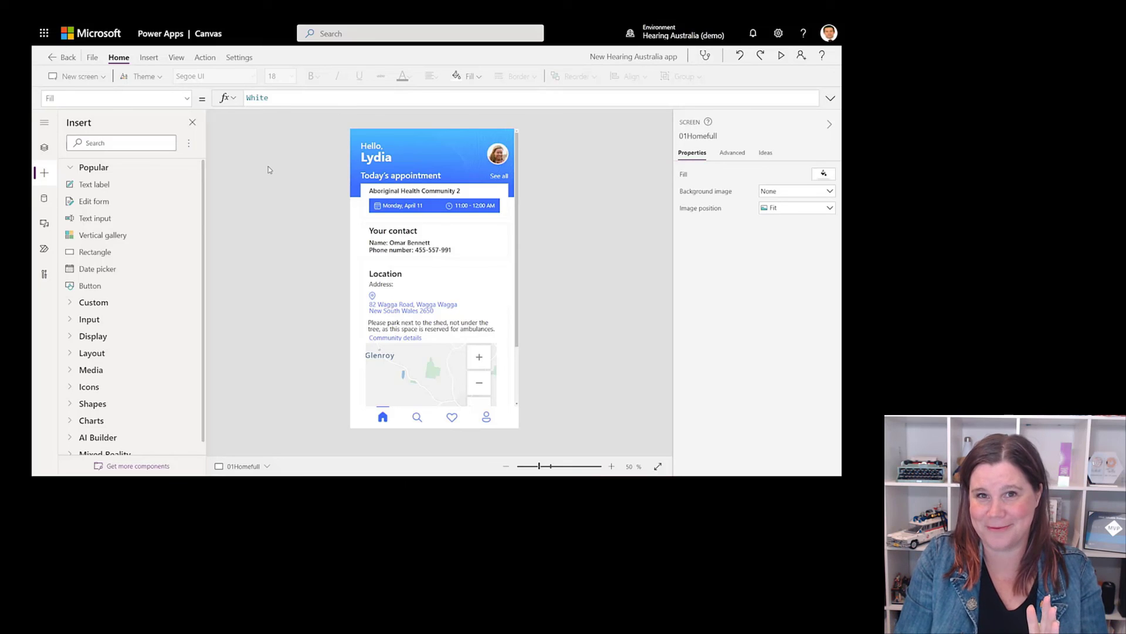